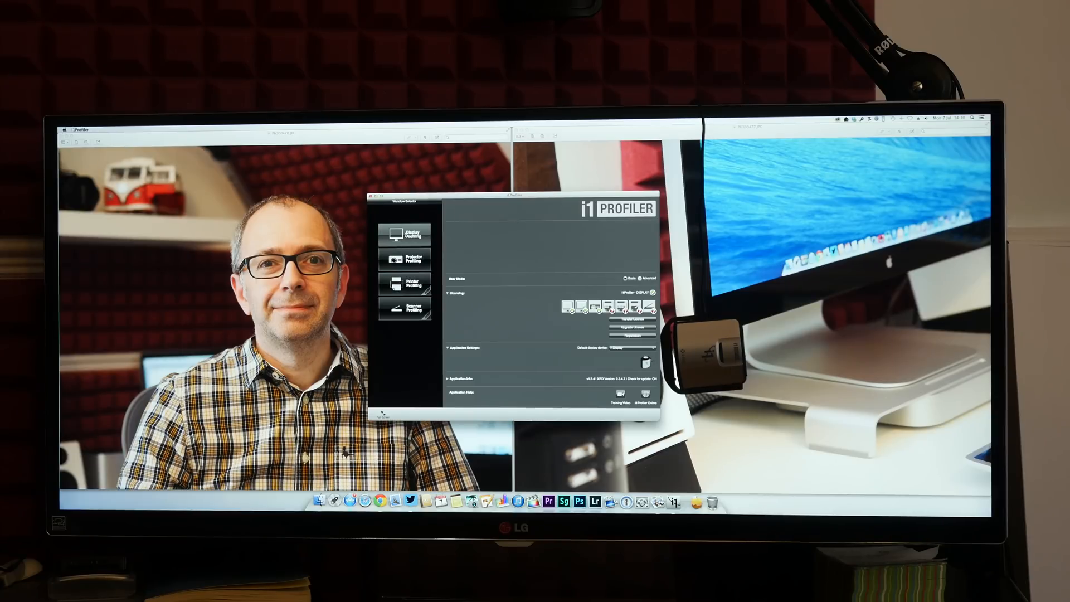
# Start the Display Profiling workflow from the i1Profiler home screen.
pyautogui.click(404, 233)
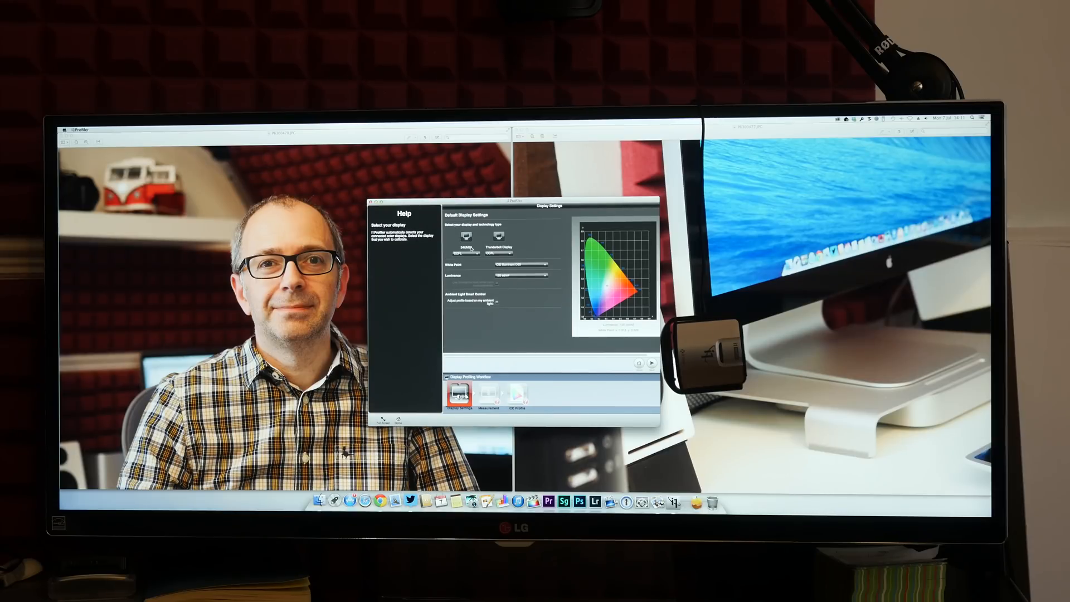
# Show the help text for the White Point setting.
pyautogui.click(467, 257)
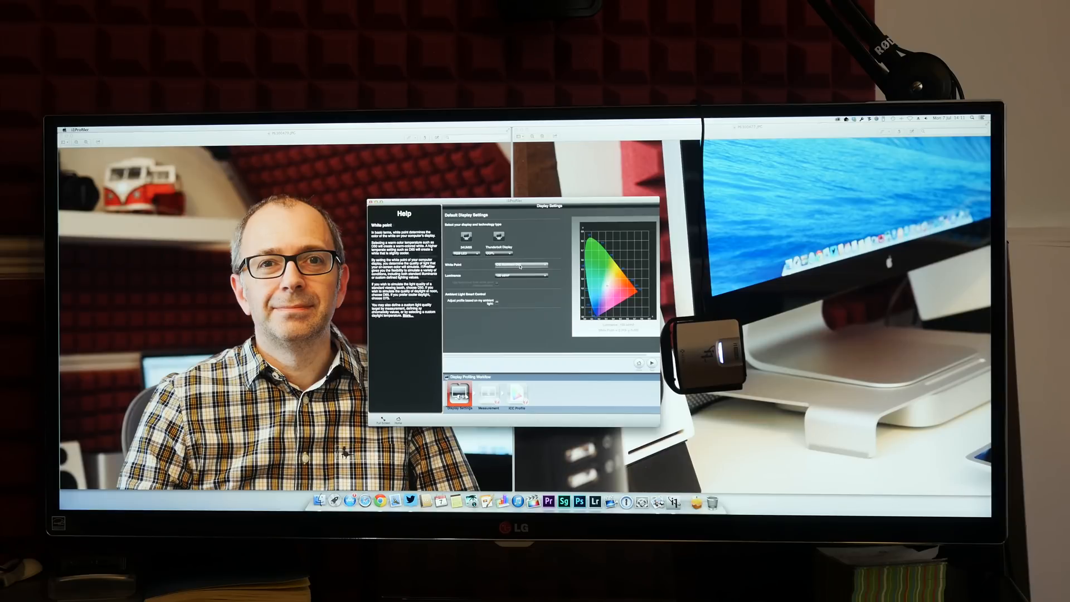
# Set the target white point to D65 and the luminance to 120.
pyautogui.click(525, 266)
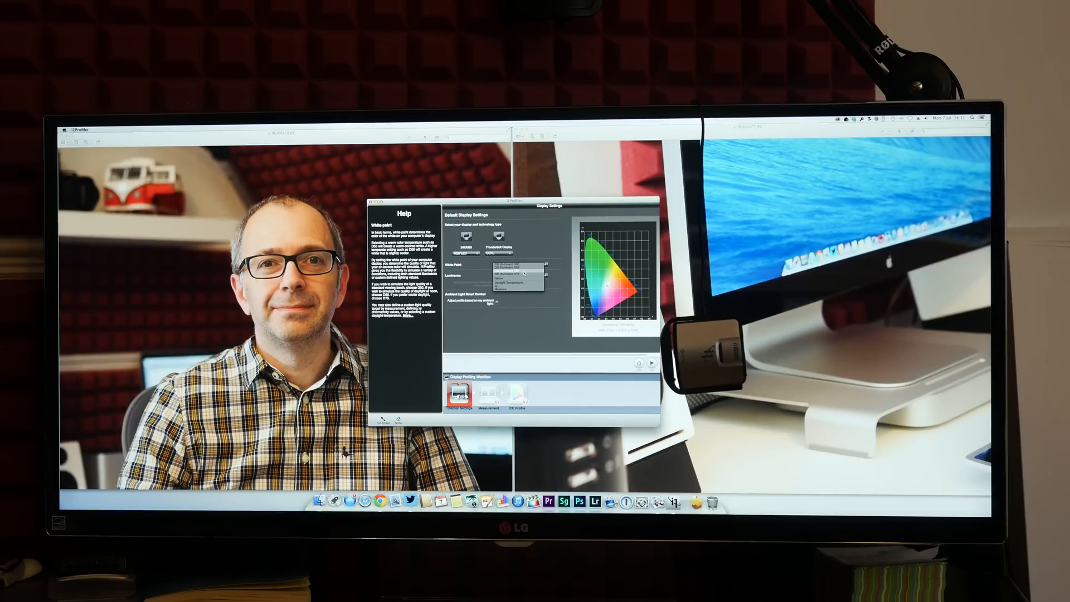
pyautogui.click(518, 275)
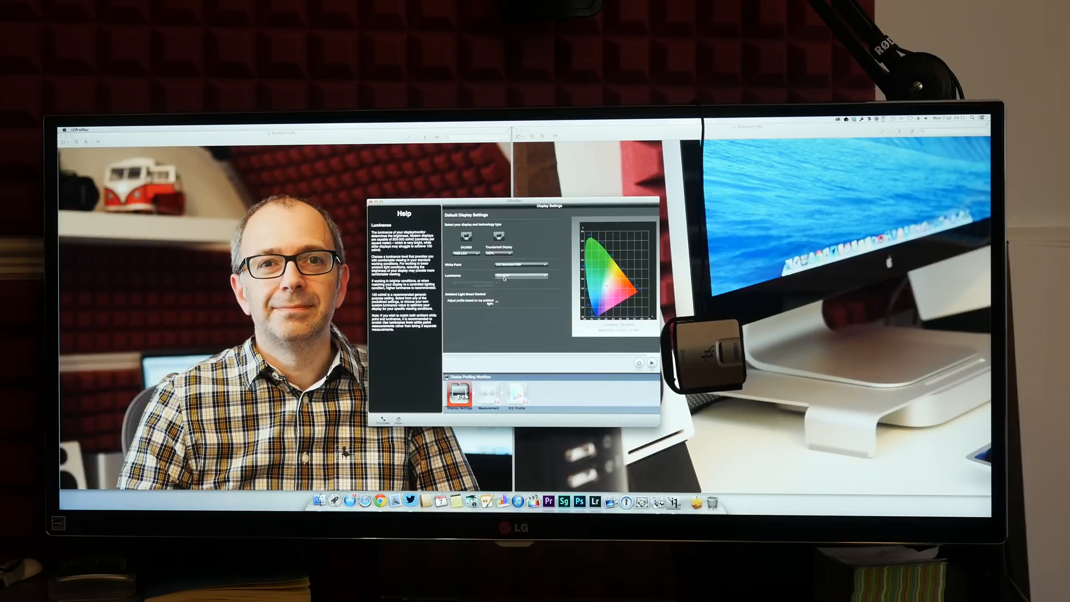
pyautogui.click(520, 275)
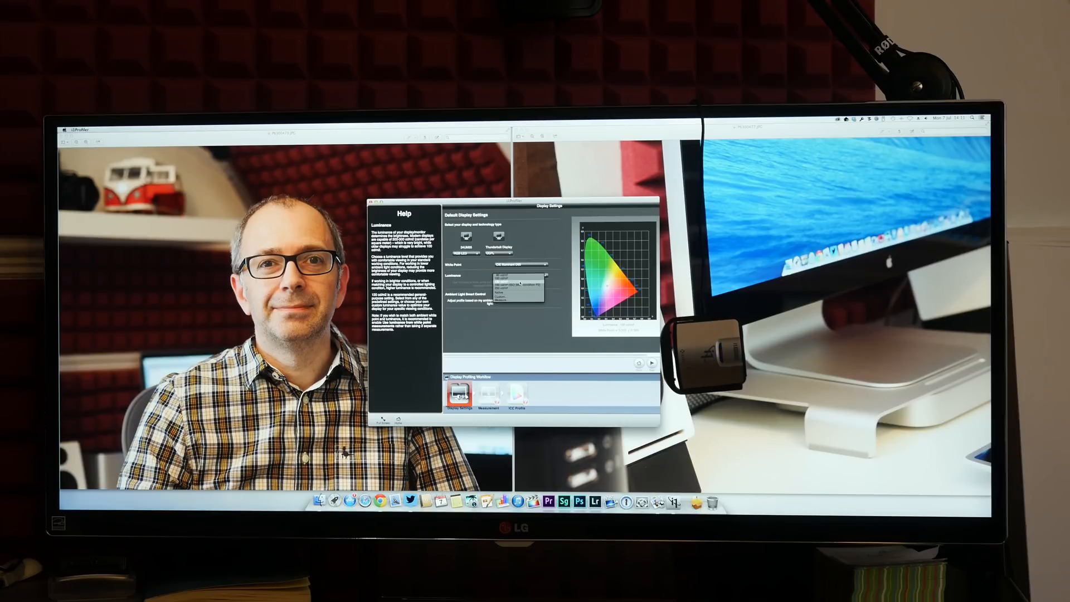
pyautogui.click(486, 310)
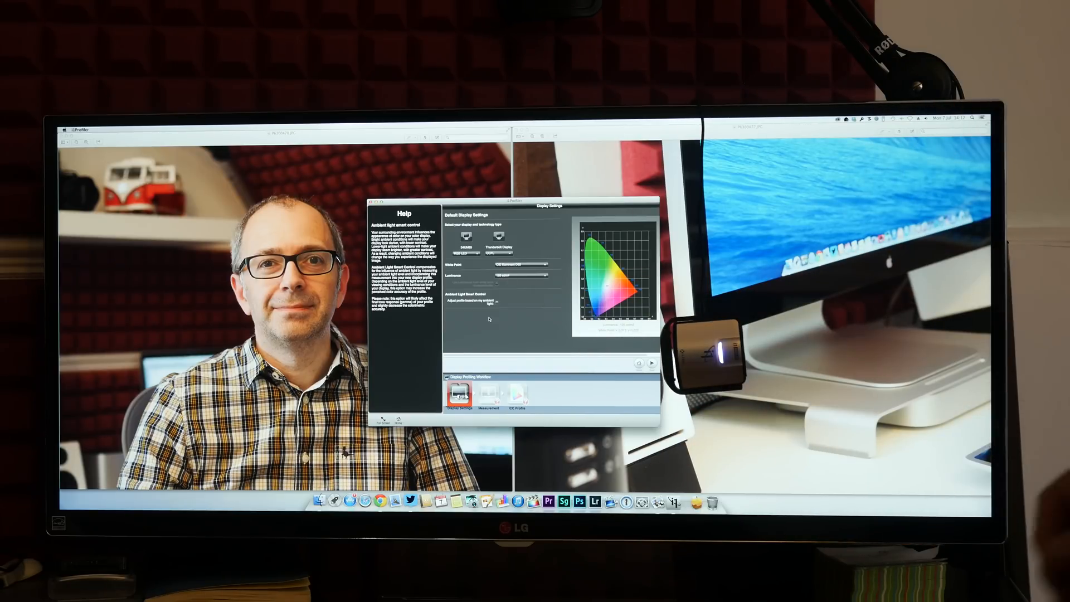
pyautogui.click(487, 391)
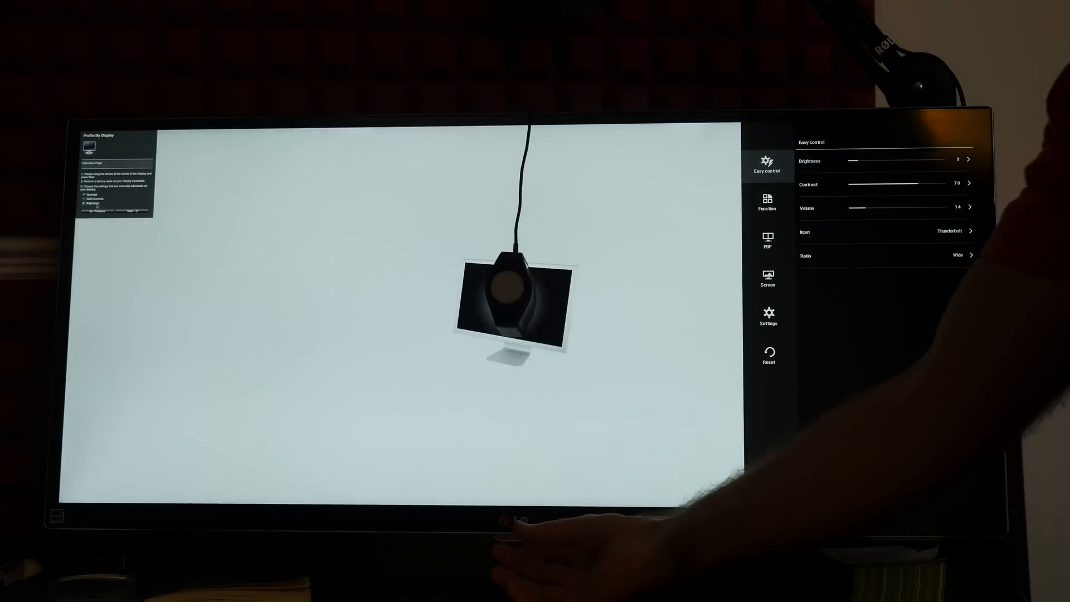
# Step through the LG menu's Function and Screen sections to the Reset tab.
pyautogui.click(767, 201)
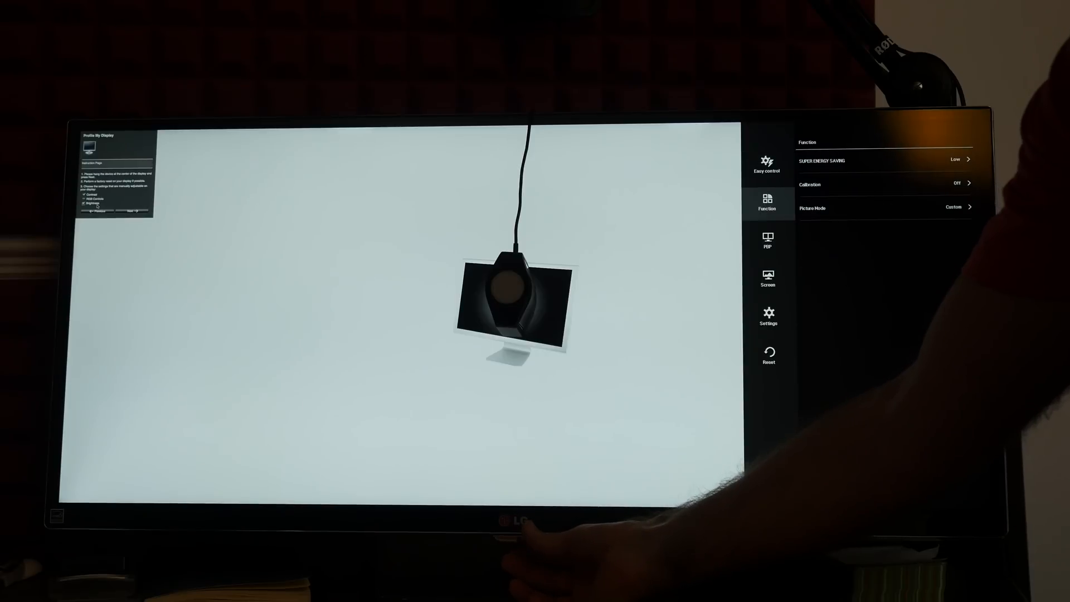
pyautogui.click(767, 278)
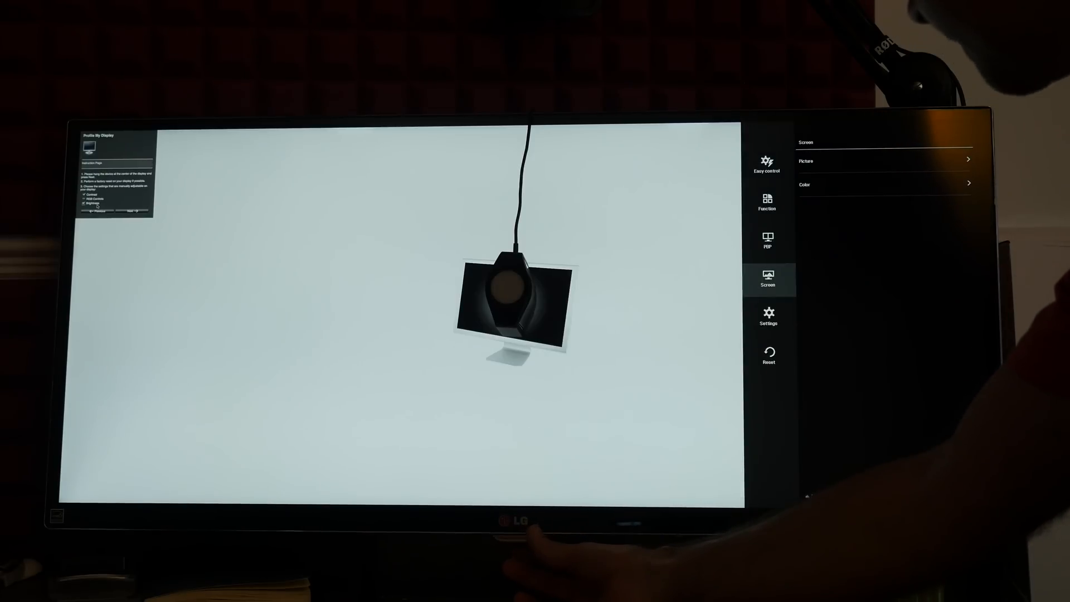
pyautogui.click(768, 354)
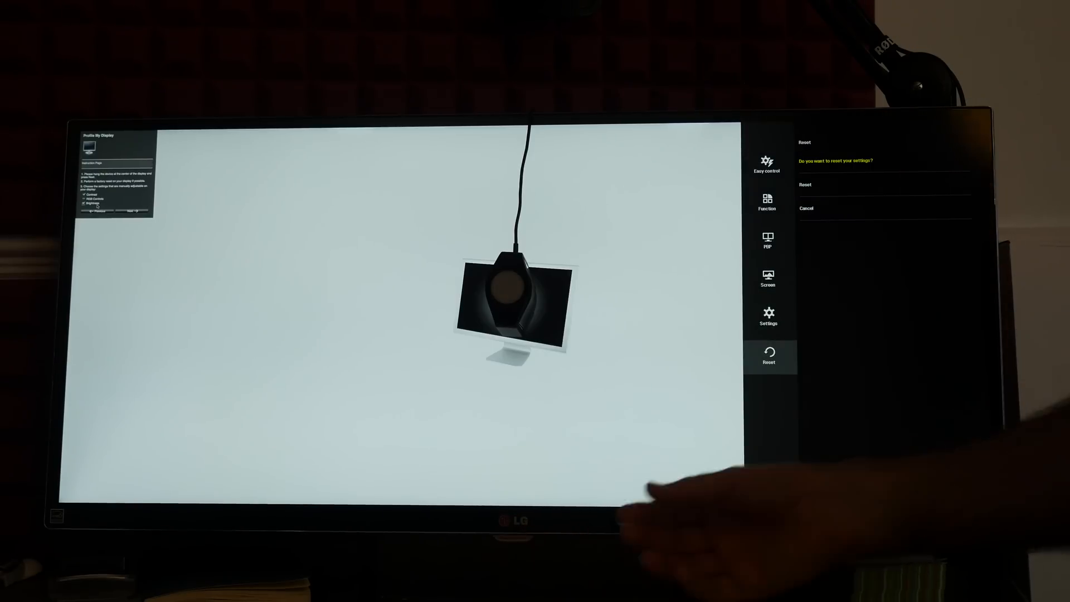